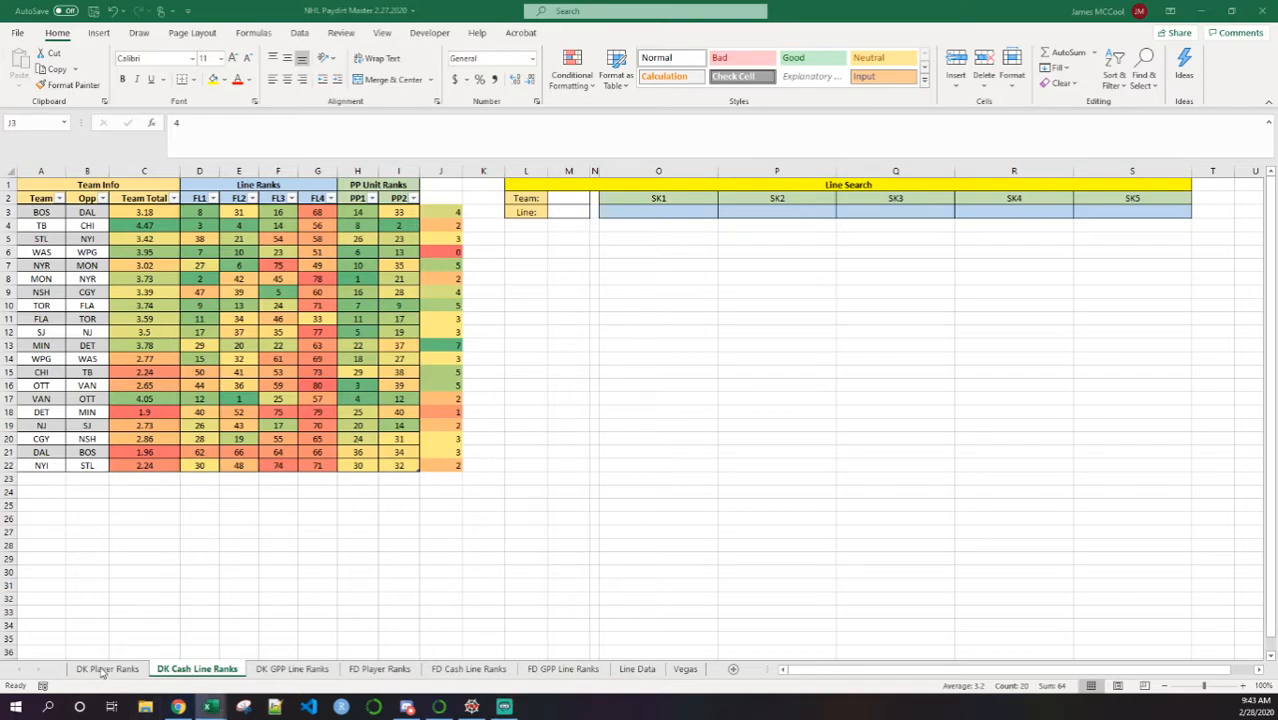
# Review the DK Player Ranks sheet, then bring up the NBA matchups model 2.27.2020 workbook
pyautogui.click(107, 669)
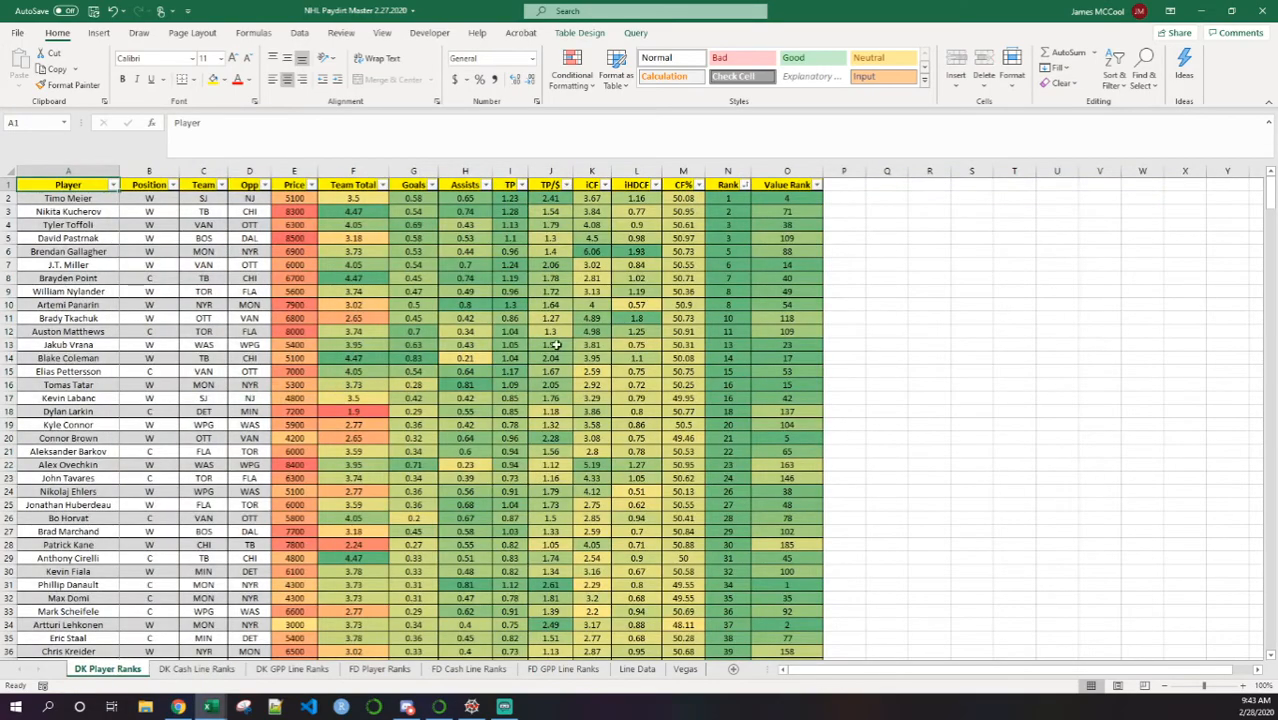
pyautogui.moveTo(895, 183)
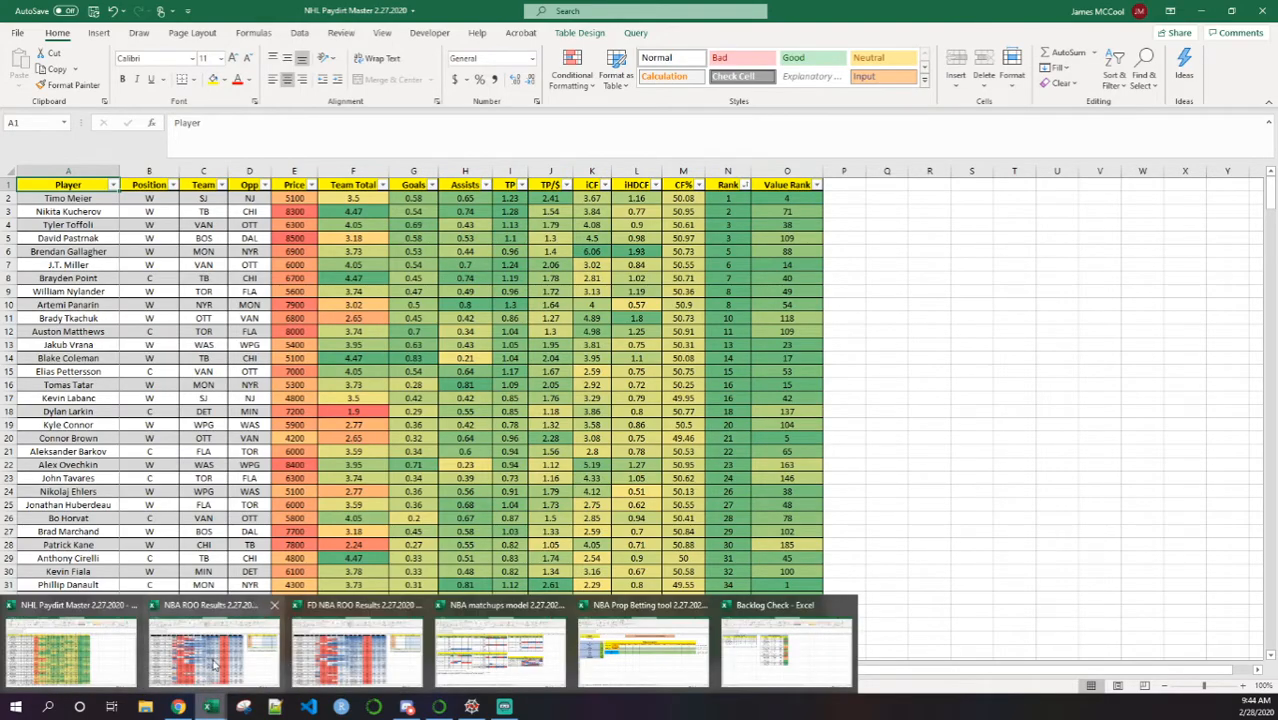
pyautogui.click(498, 650)
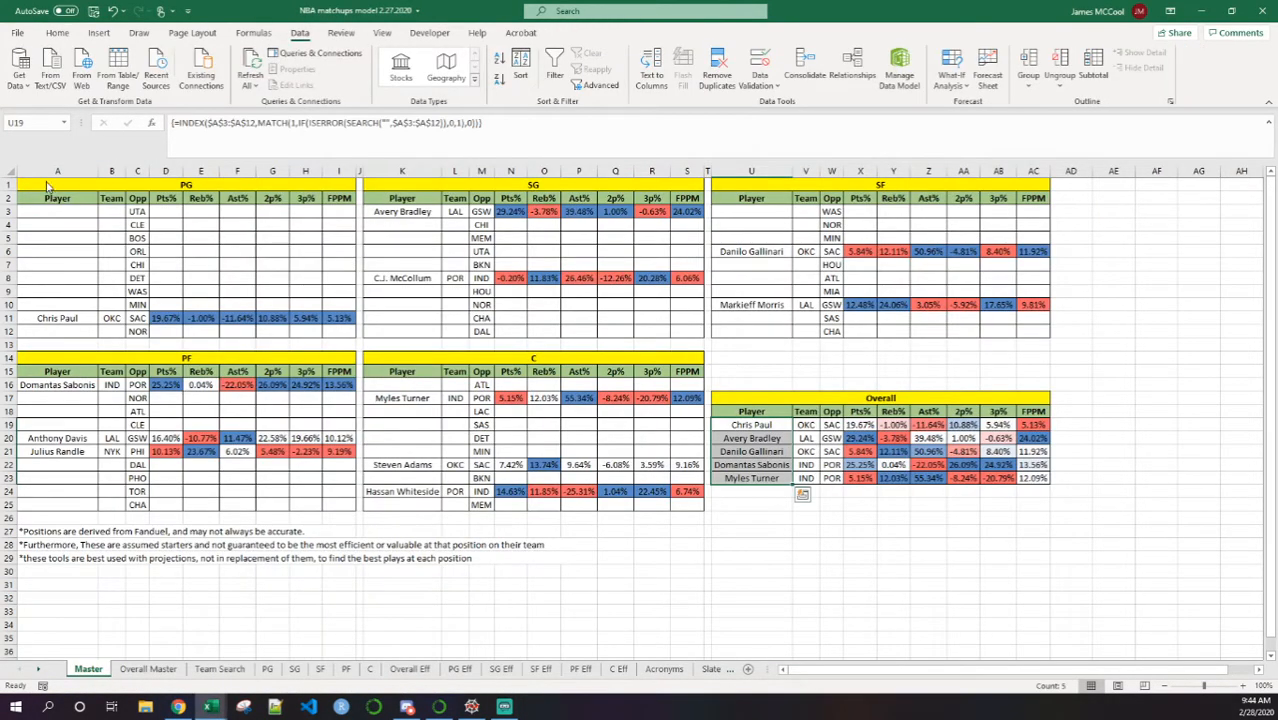